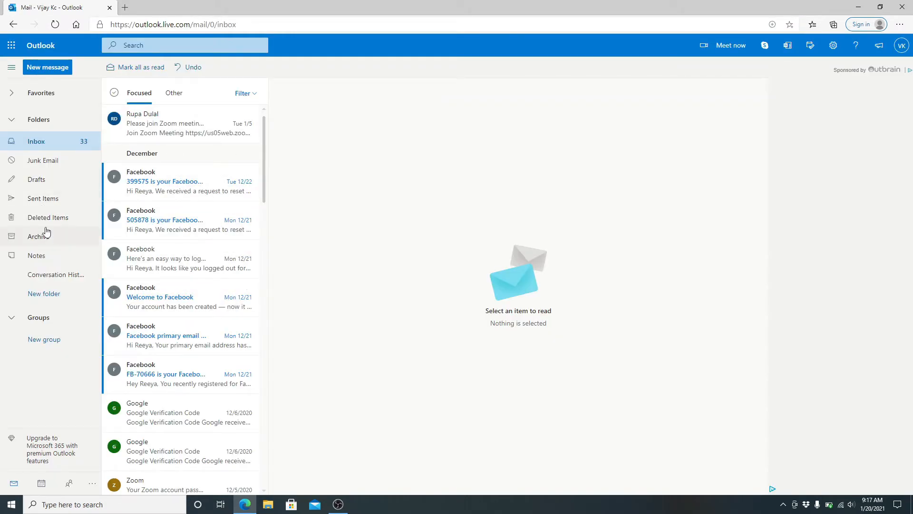
pyautogui.moveTo(46, 225)
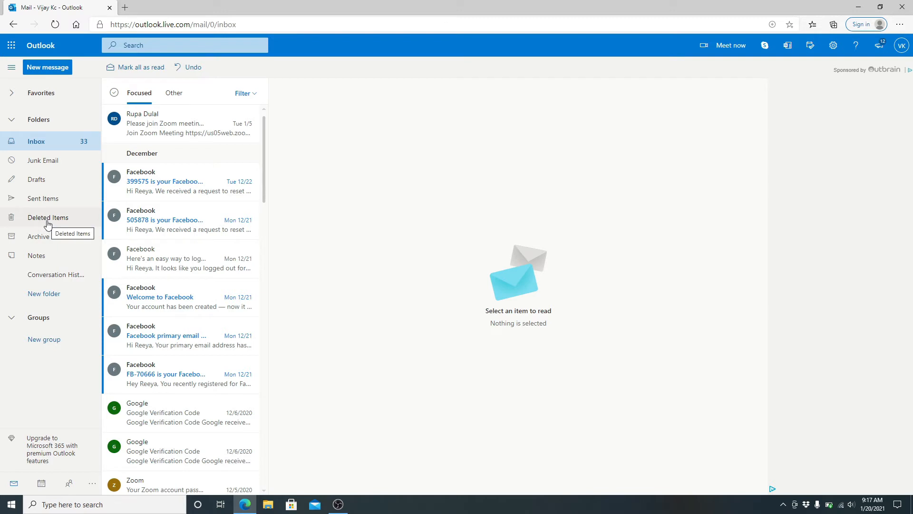
# - Switch to the Deleted Items folder listing the four deleted messages
pyautogui.click(47, 217)
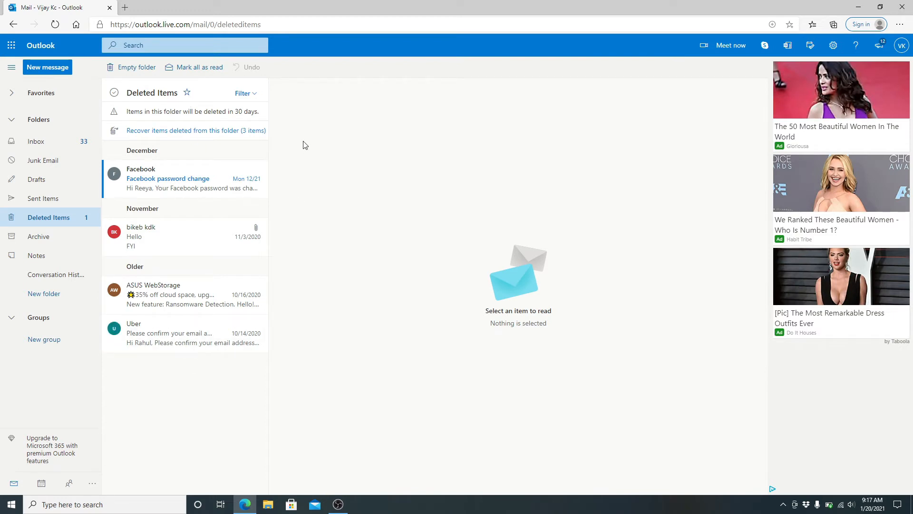
pyautogui.moveTo(307, 134)
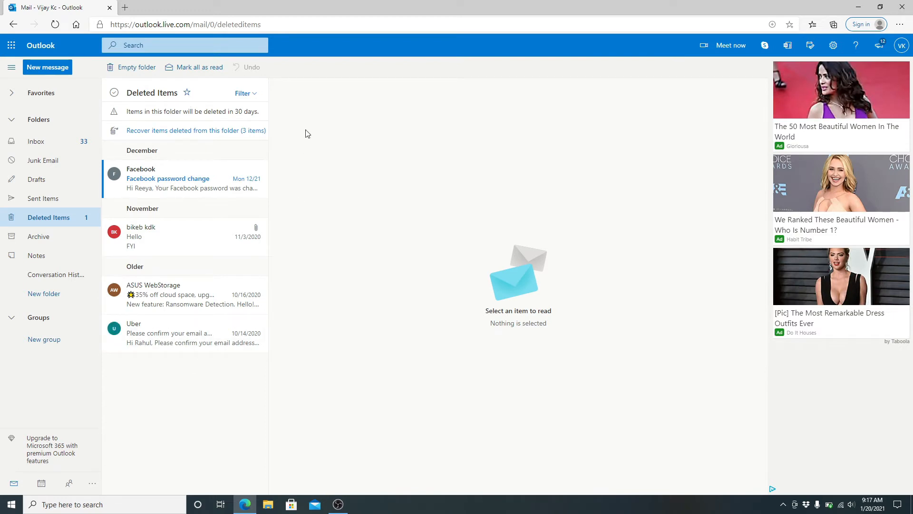
pyautogui.moveTo(303, 166)
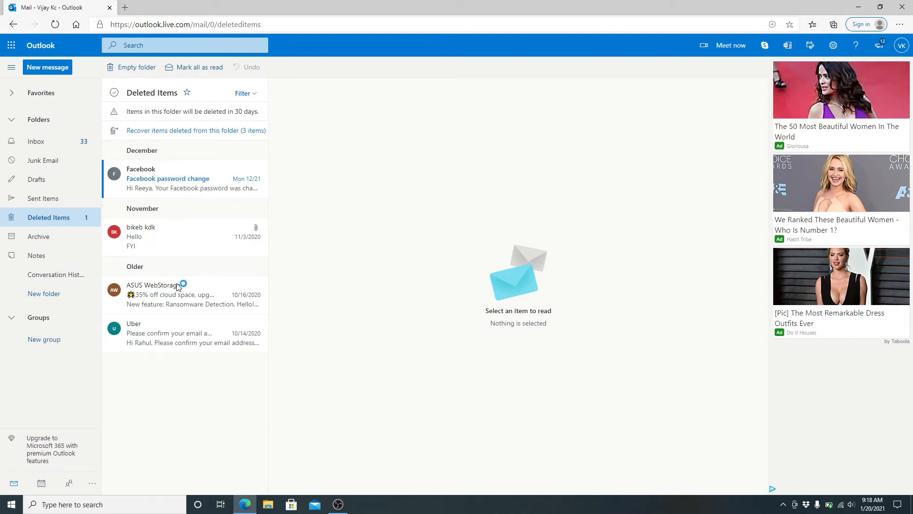
pyautogui.moveTo(354, 192)
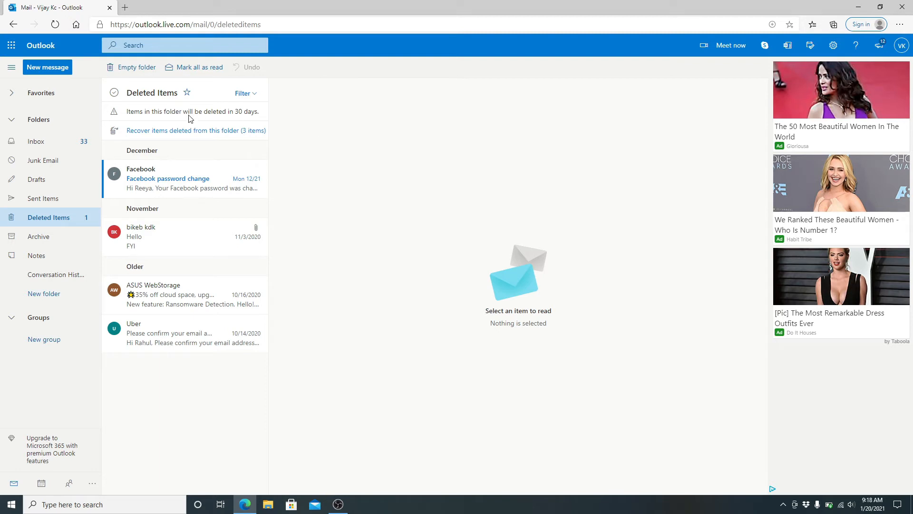
# - Select all four deleted emails and move them to the Inbox
pyautogui.click(175, 179)
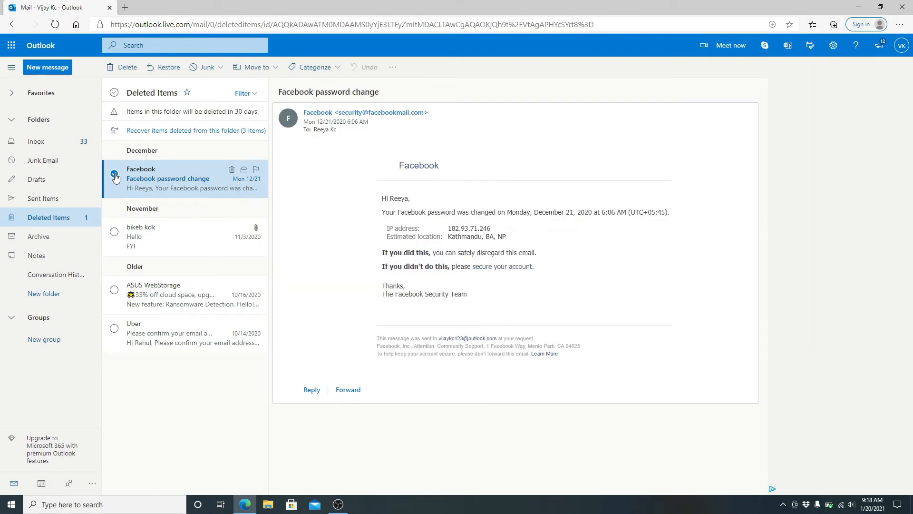
pyautogui.click(114, 231)
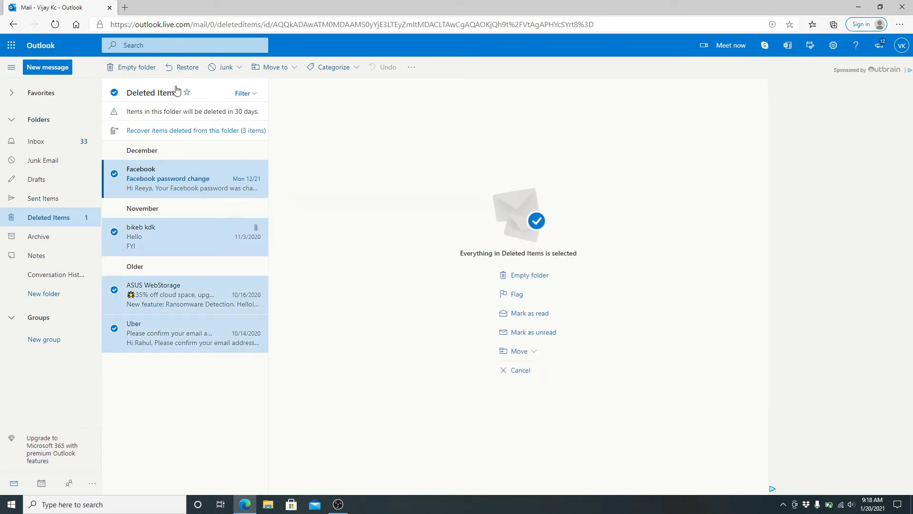
pyautogui.moveTo(289, 68)
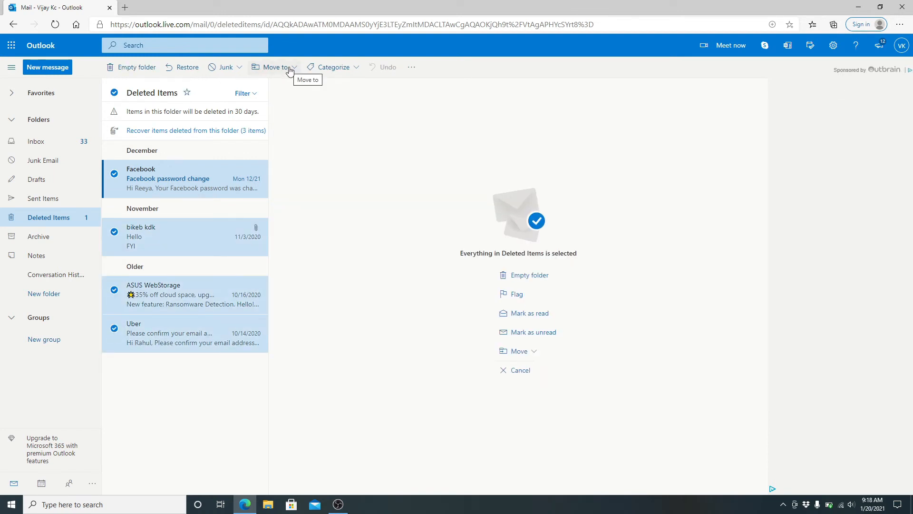
pyautogui.click(272, 67)
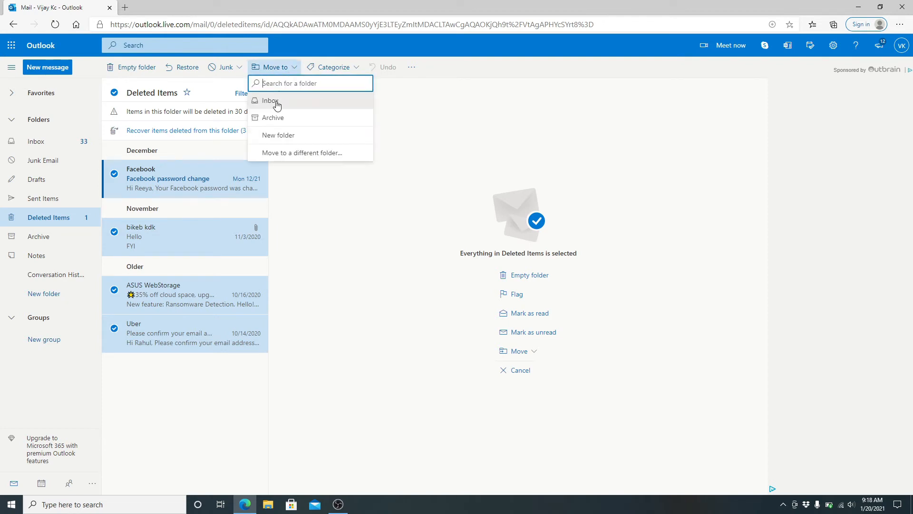
pyautogui.click(270, 101)
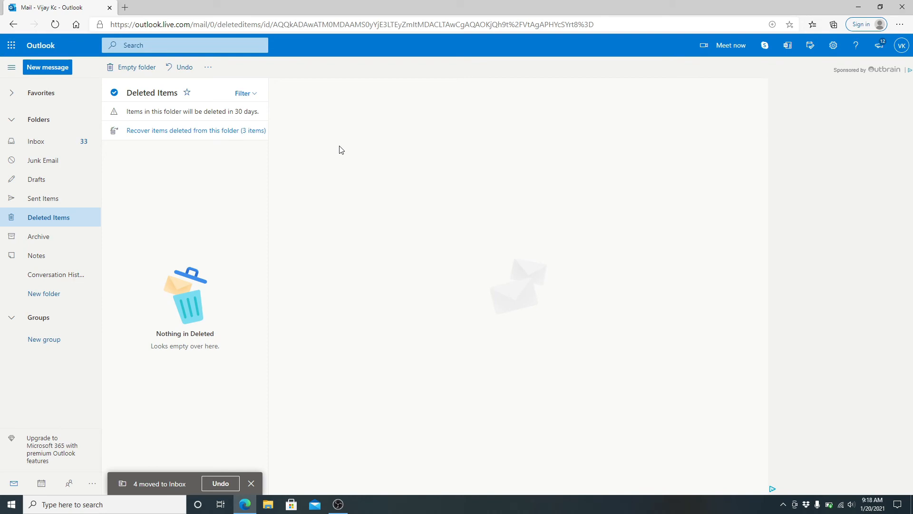
# - View the Inbox to confirm the four restored emails are back
pyautogui.click(36, 141)
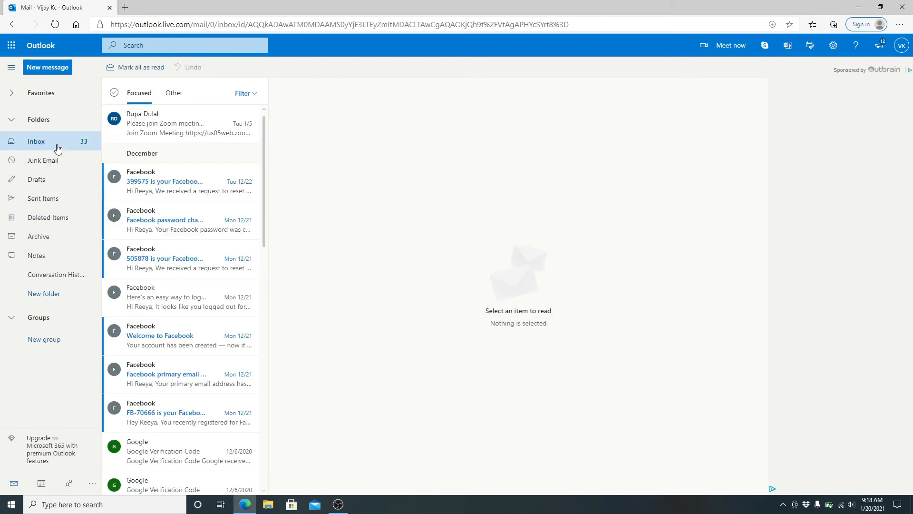
pyautogui.scroll(-3)
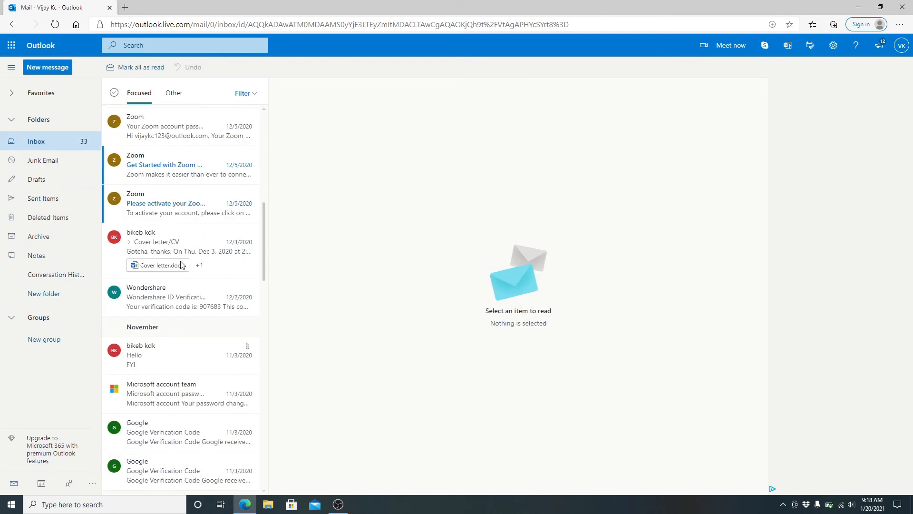